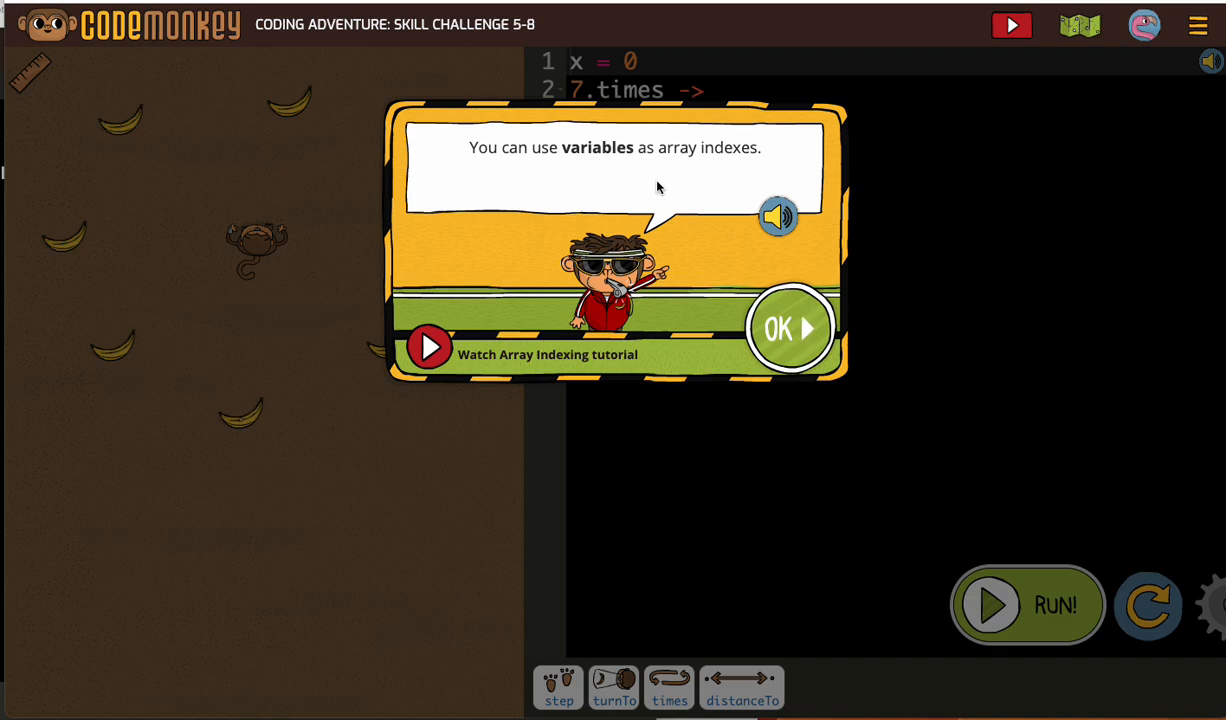
mouse_move(738, 174)
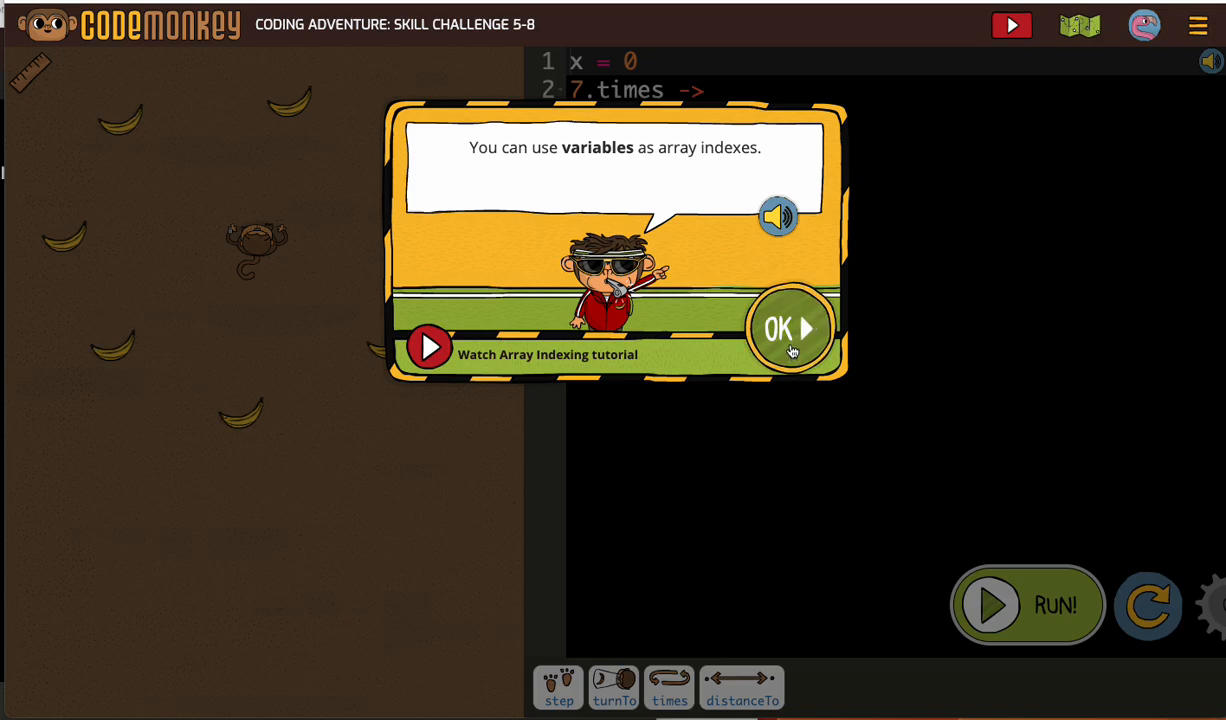
Dismiss the array-index hint and erase a trial bananas[5] line, restoring the six-line loop.
click(788, 328)
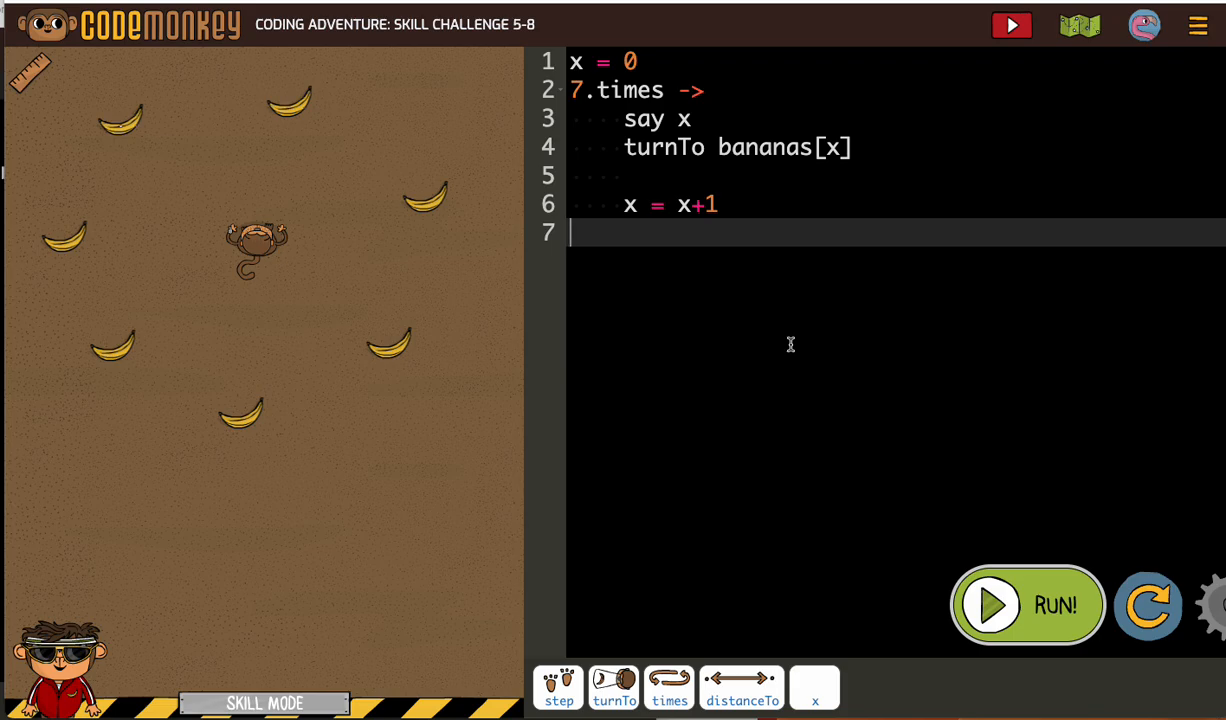
mouse_move(304, 236)
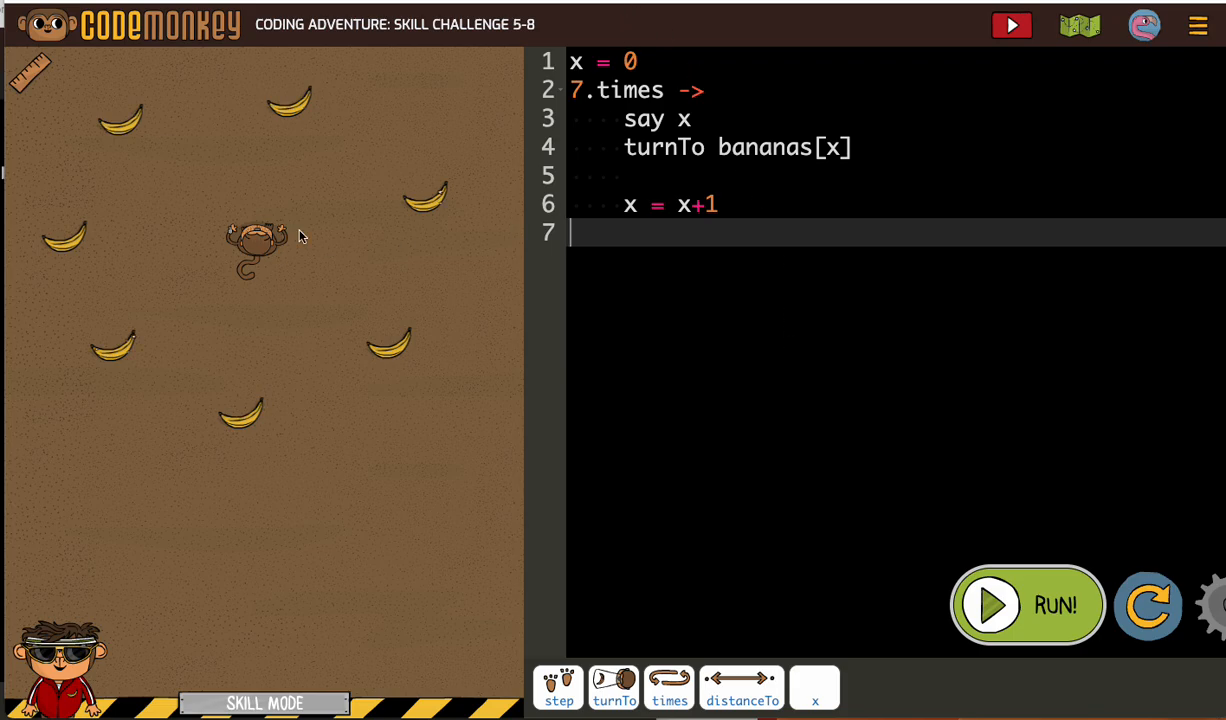
mouse_move(264, 122)
text(bananas[5])
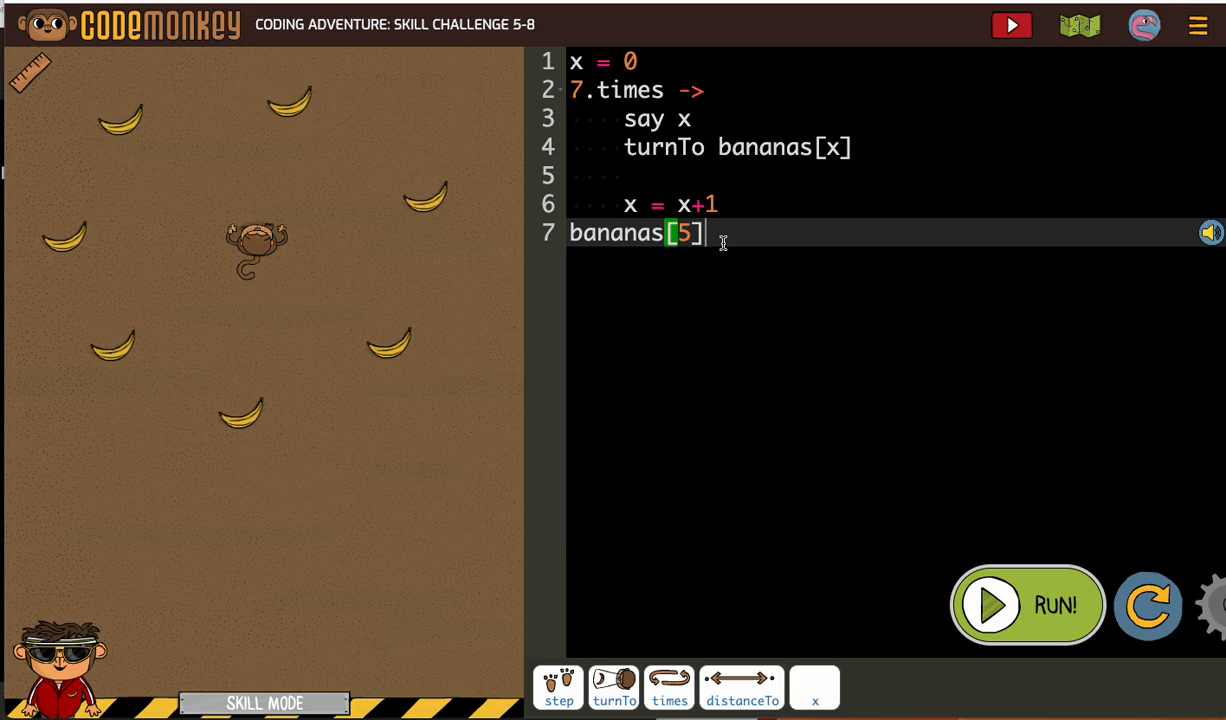
key(Backspace)
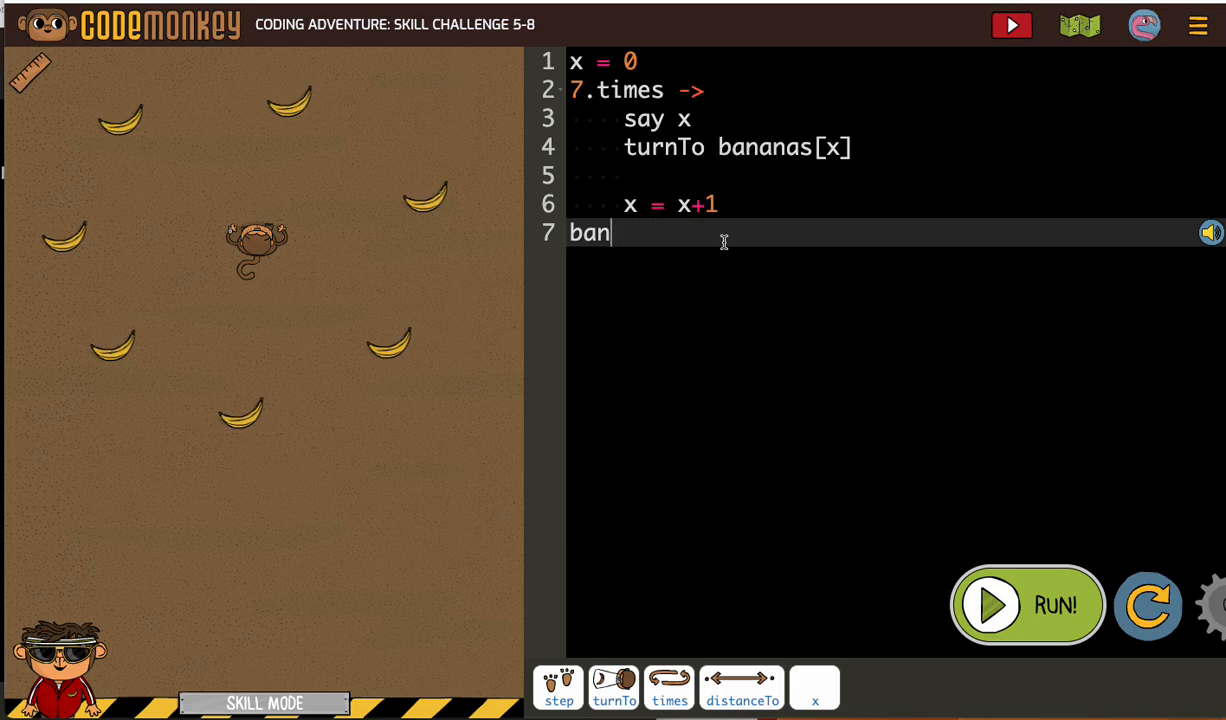
key(backspace)
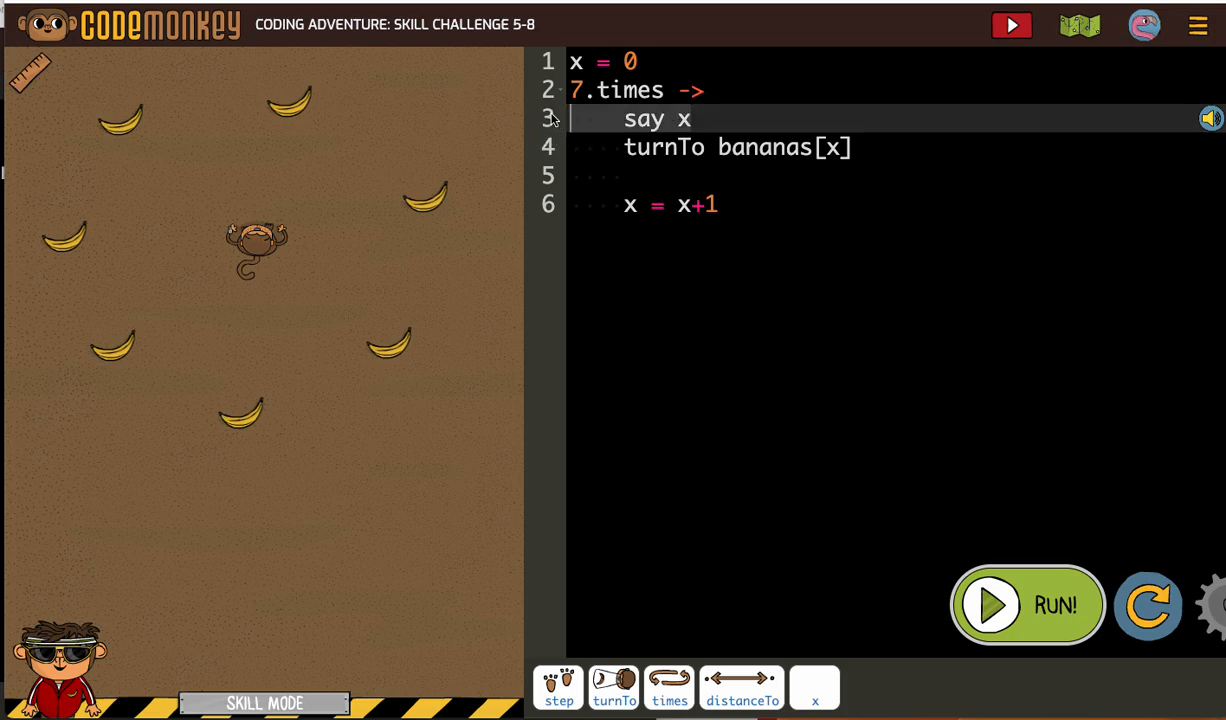
Replace 'say x' with 'step distanceTo bananas[x]' after the turnTo line in the loop.
click(656, 118)
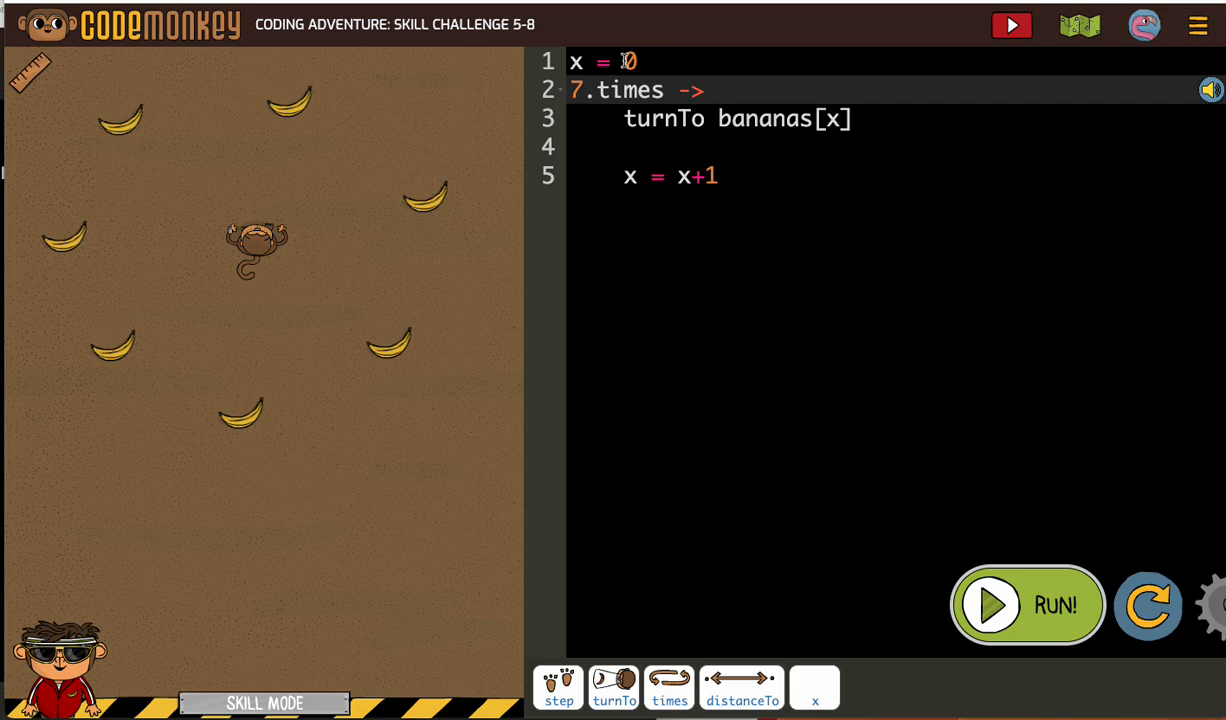
click(724, 148)
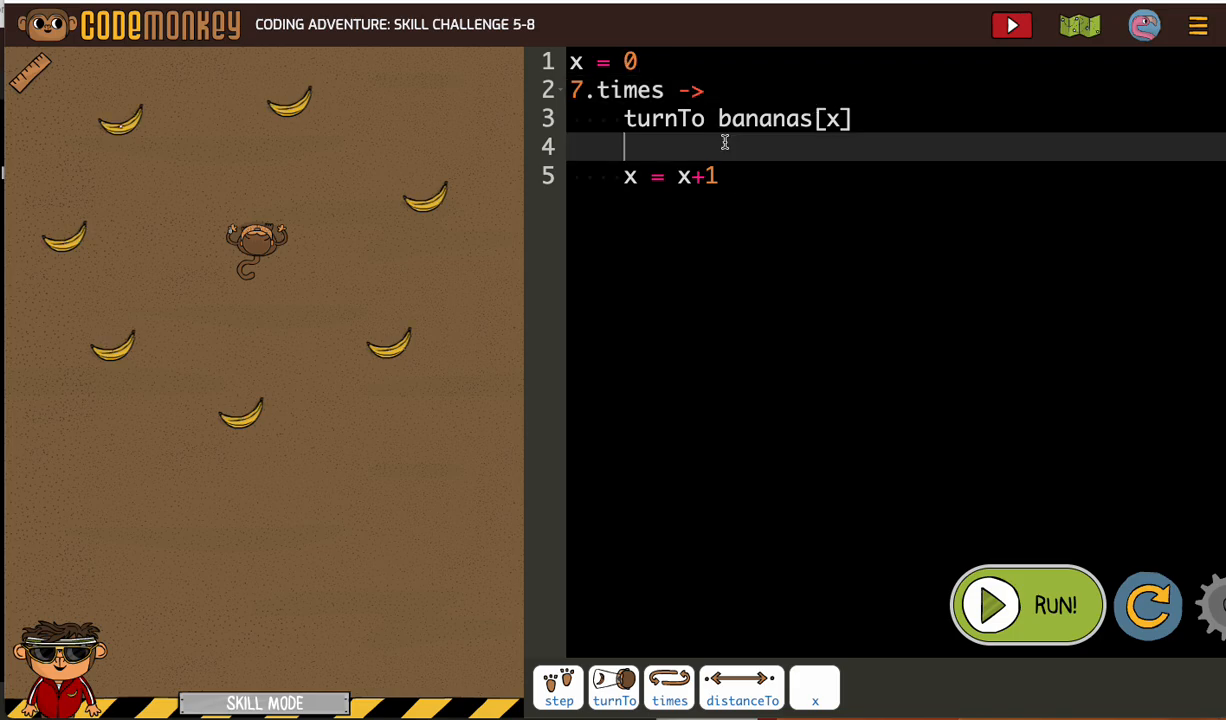
click(558, 688)
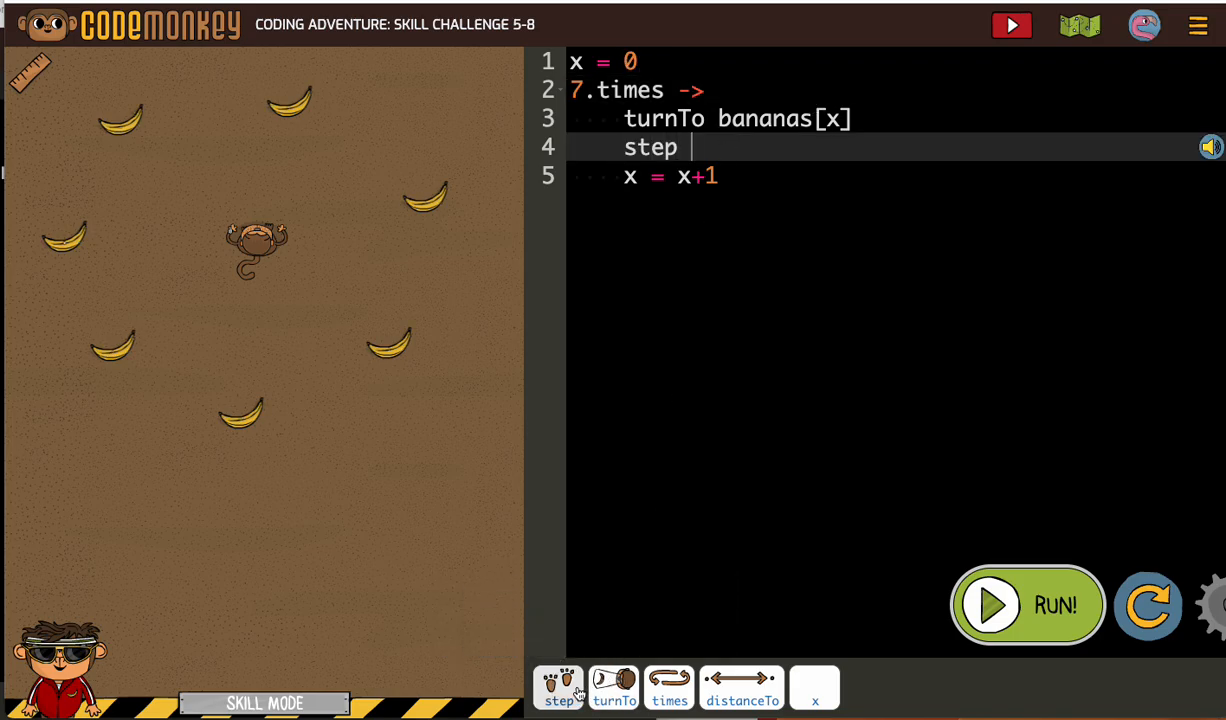
click(742, 688)
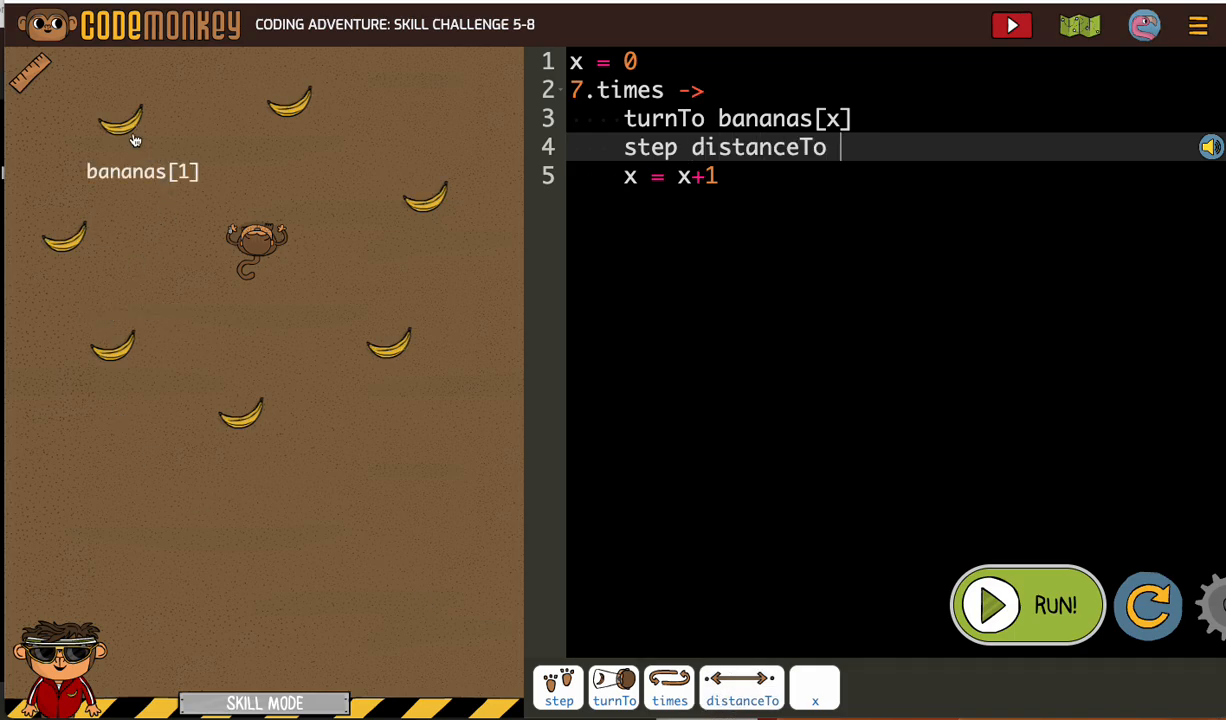
text(bananas[1])
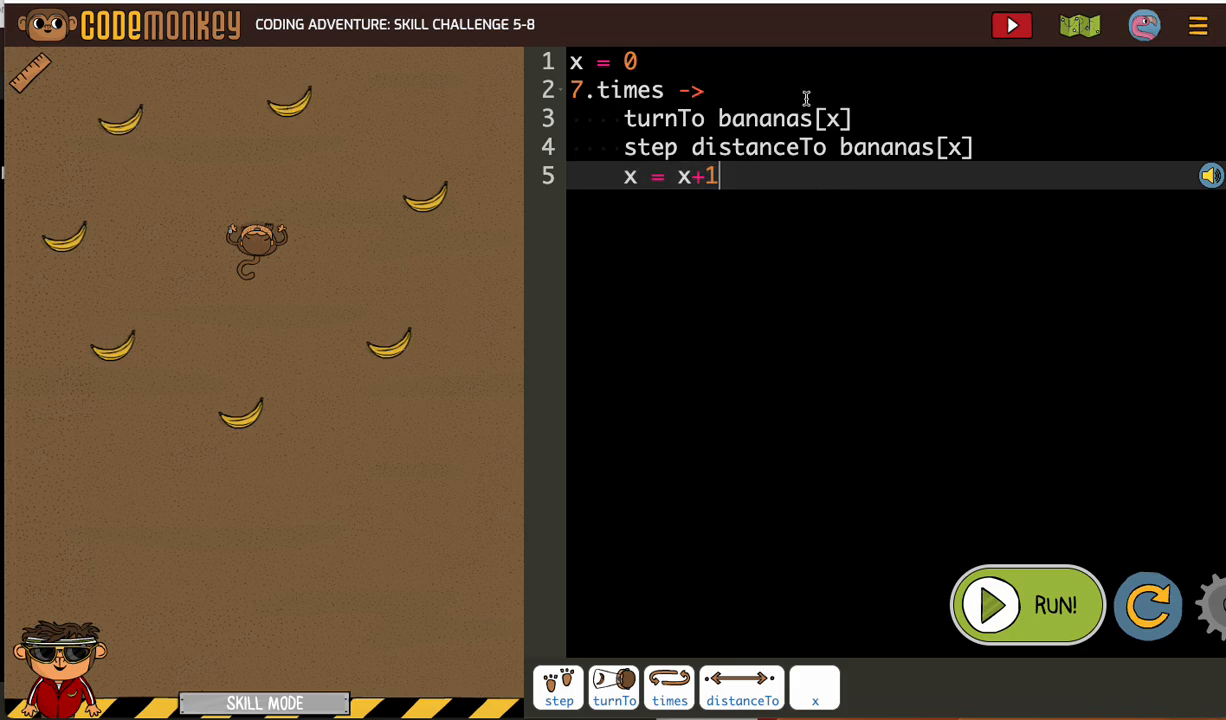
mouse_move(928, 192)
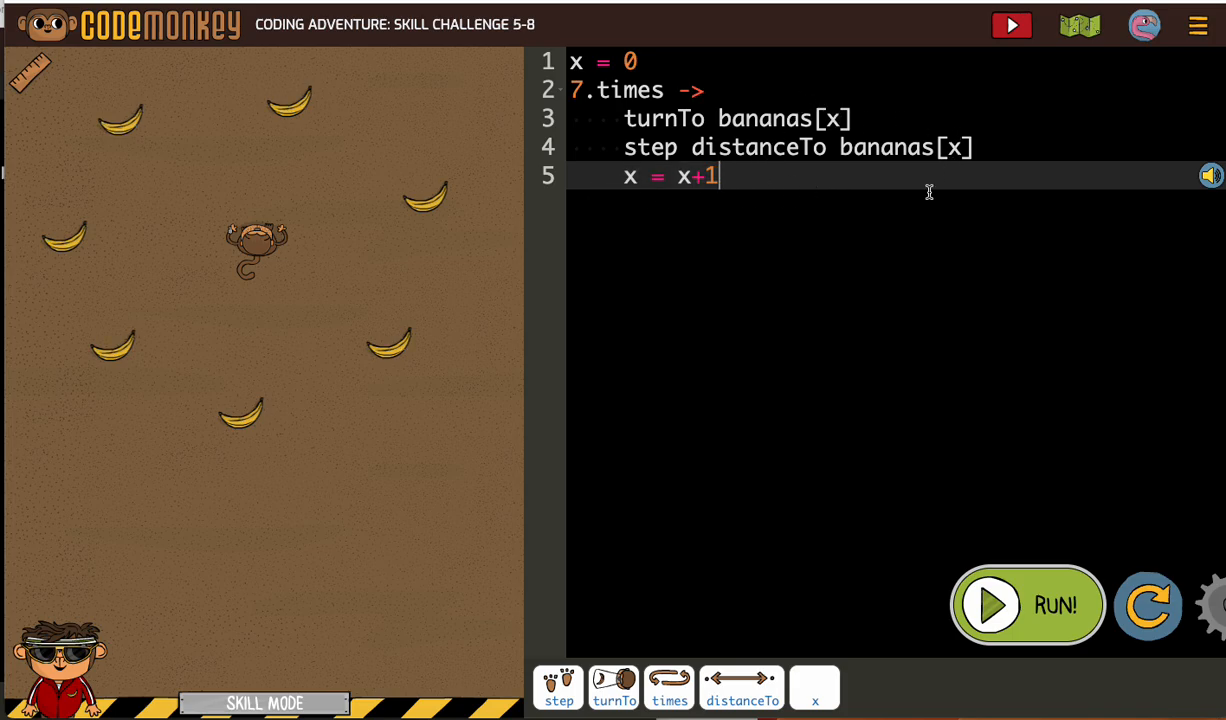
mouse_move(1020, 604)
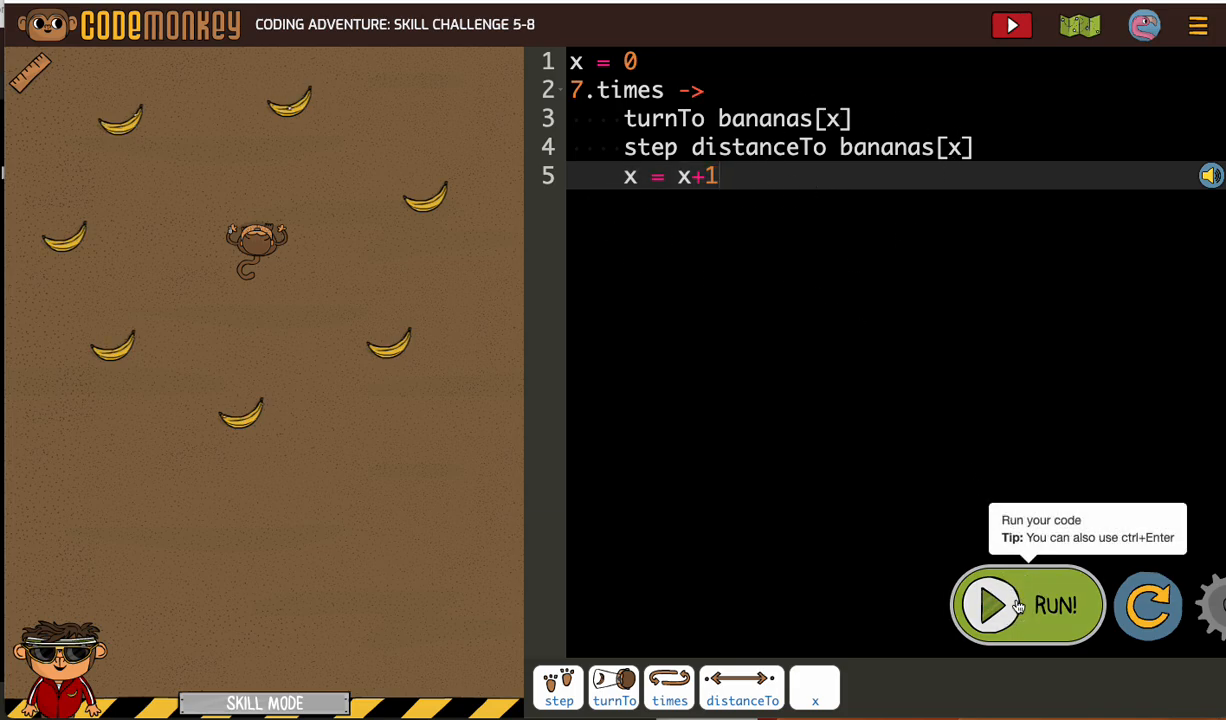
Run the loop code so the monkey collects the bananas.
click(1028, 604)
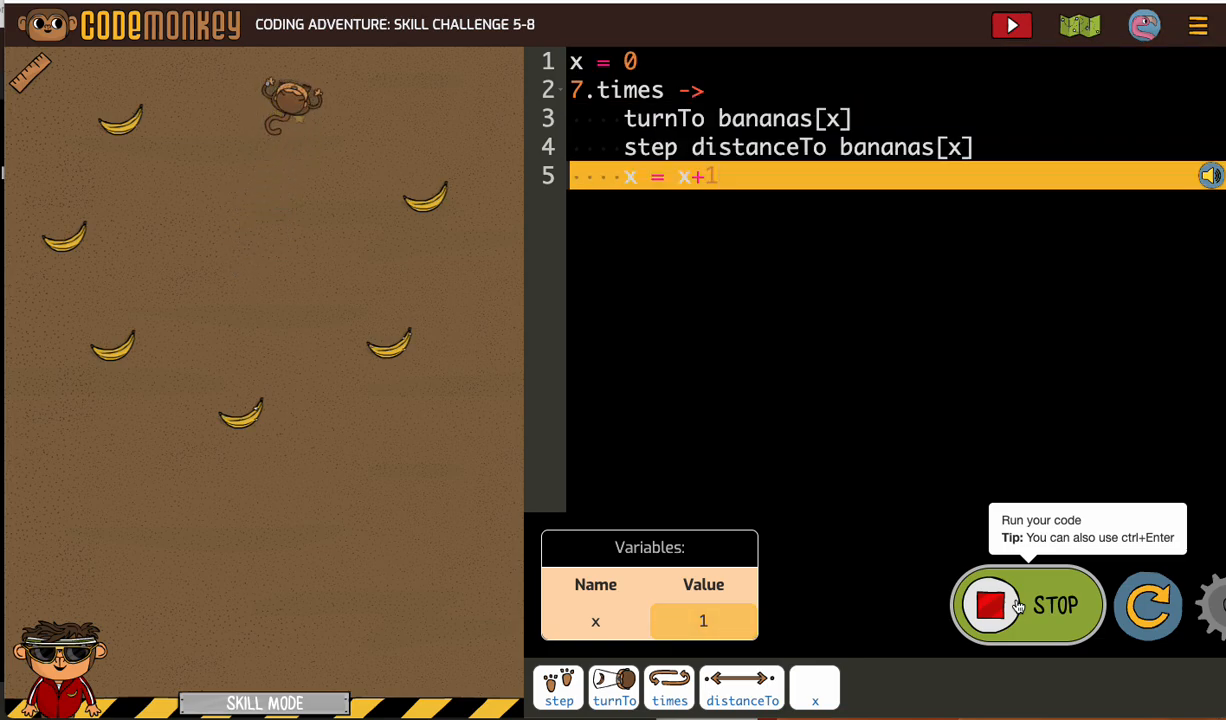